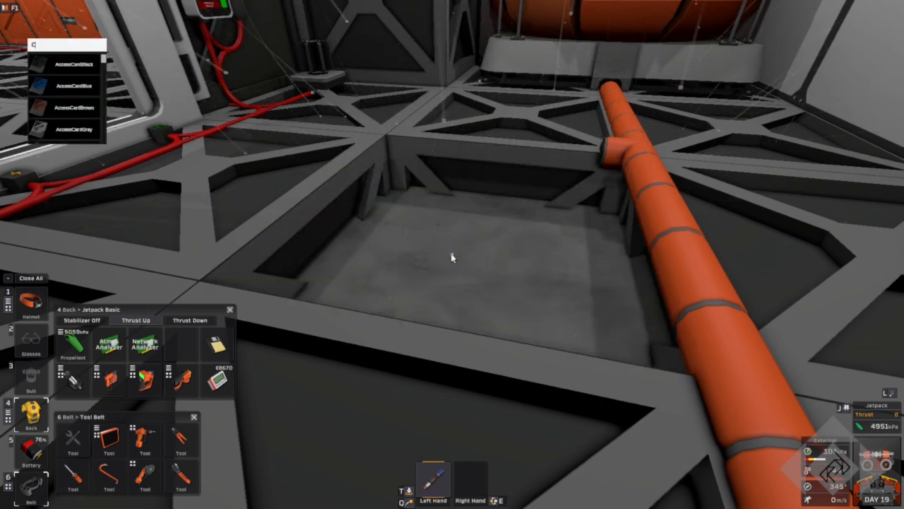
# Step: Search 'chute' in the creative spawn menu and spawn a chute piece beside the floor opening
pyautogui.write('hut')
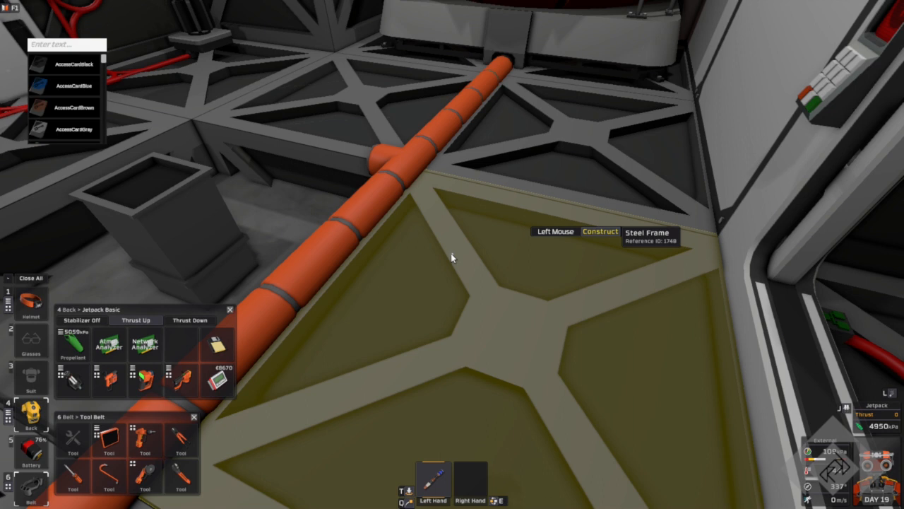
pyautogui.write('fram')
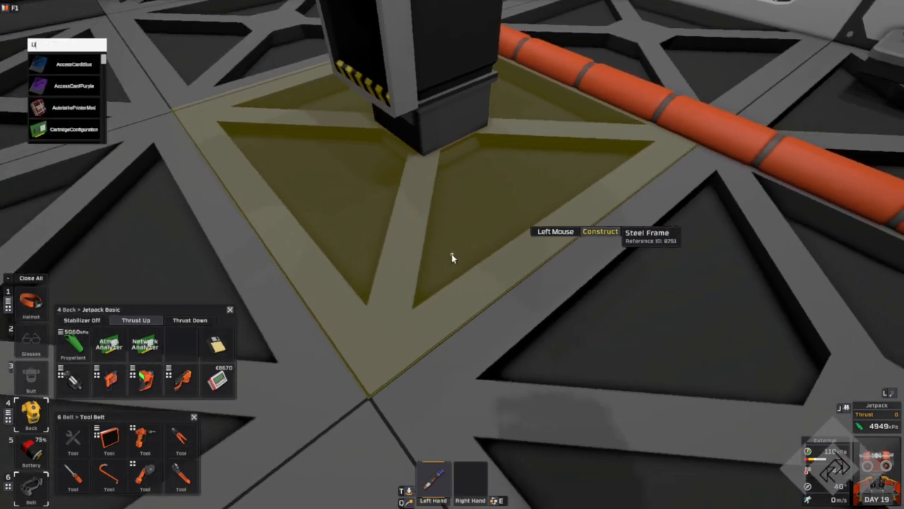
# Step: Spawn Ore (Uranium) x50 via the 'uran' search and pick up the stack to feed the chute
pyautogui.write('uran')
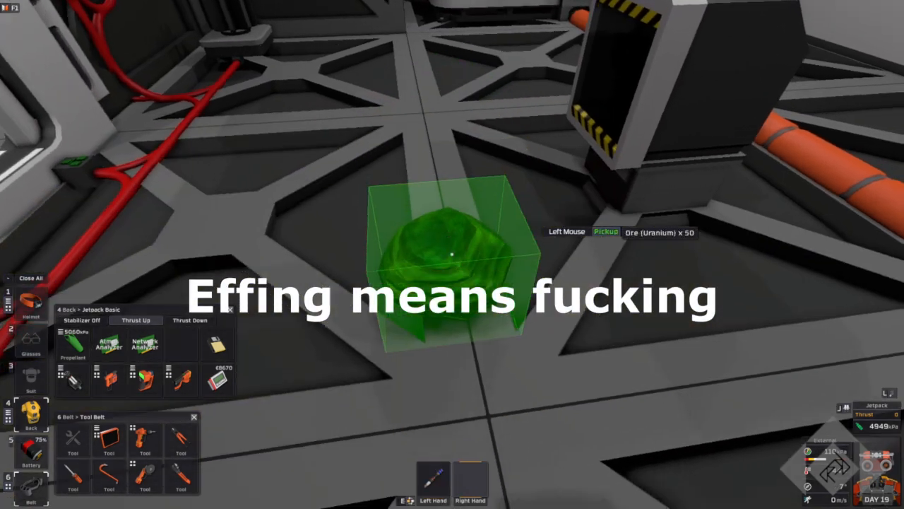
pyautogui.click(452, 254)
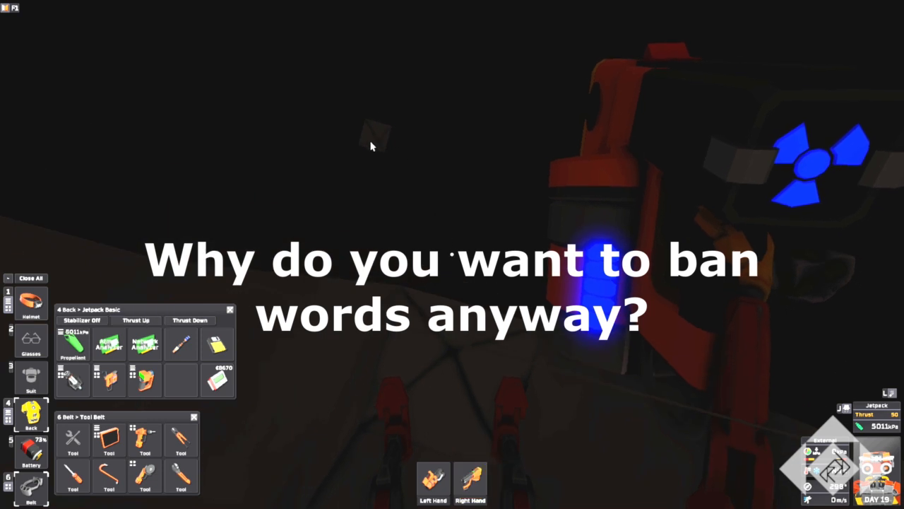
pyautogui.moveTo(376, 140)
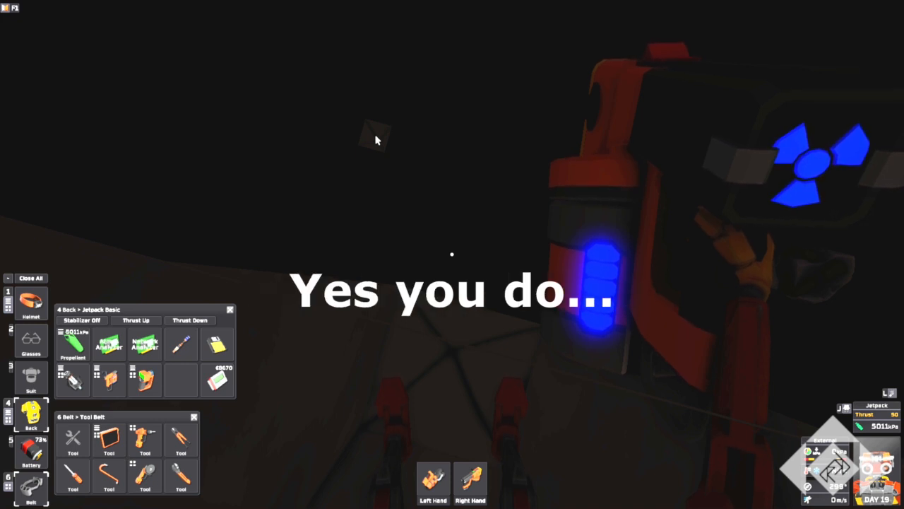
# Step: Look around the dark area under the map where chute items fall and are deleted
pyautogui.click(136, 319)
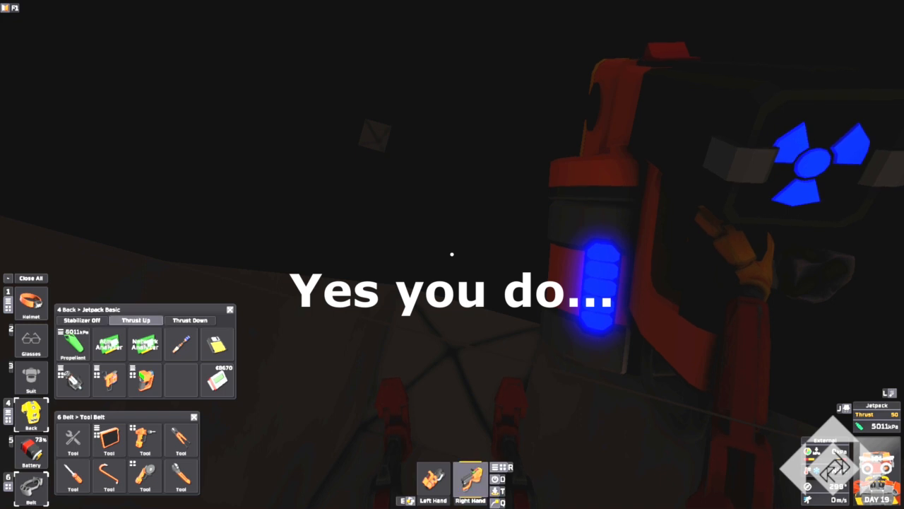